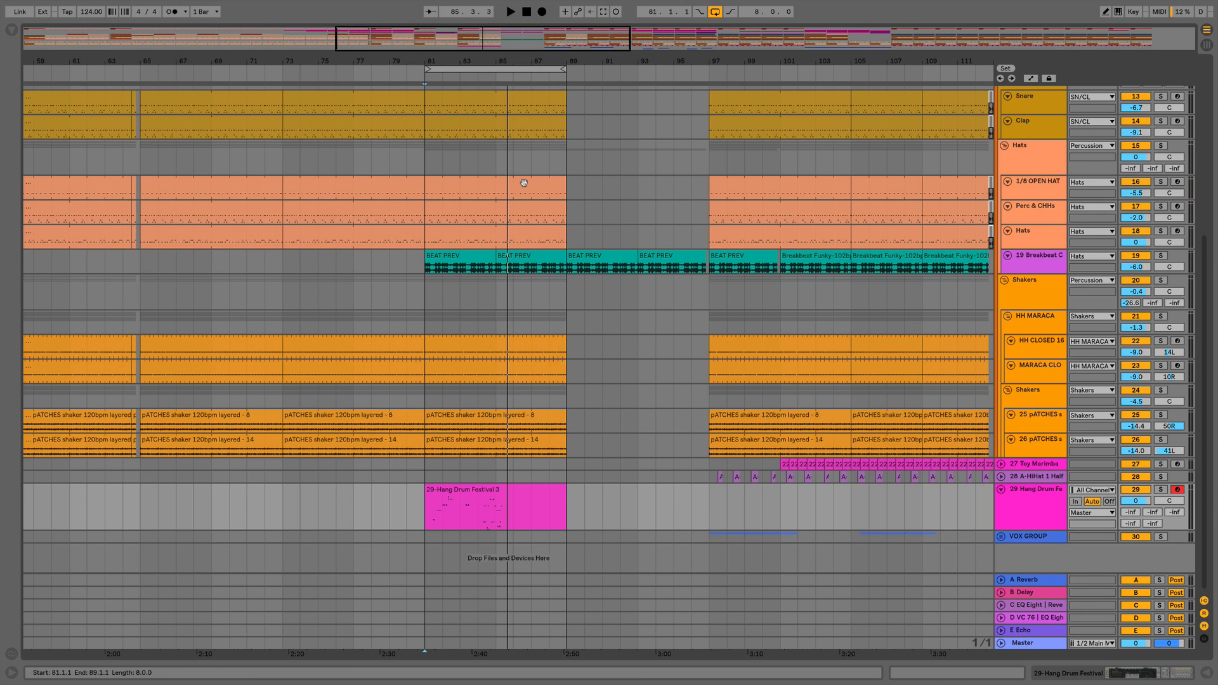
mouse_move(528, 211)
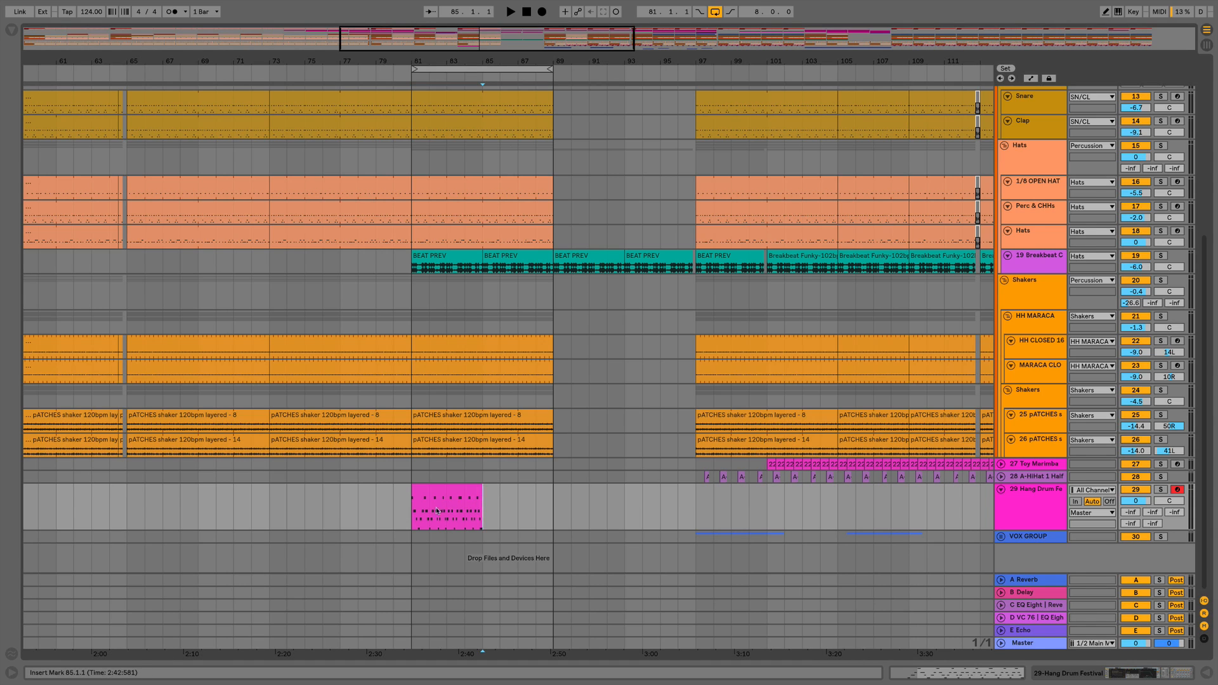
Select the hang drum clip on track 29, start playback and reveal its notes for editing
left_click(447, 510)
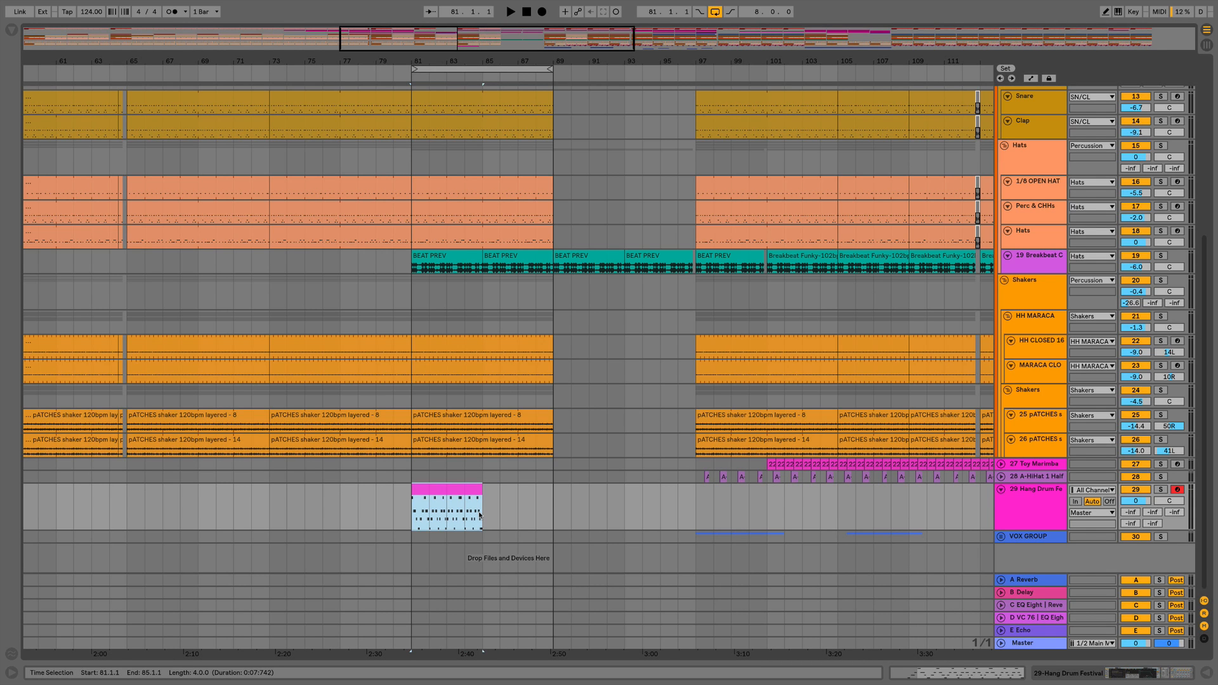
left_click(510, 11)
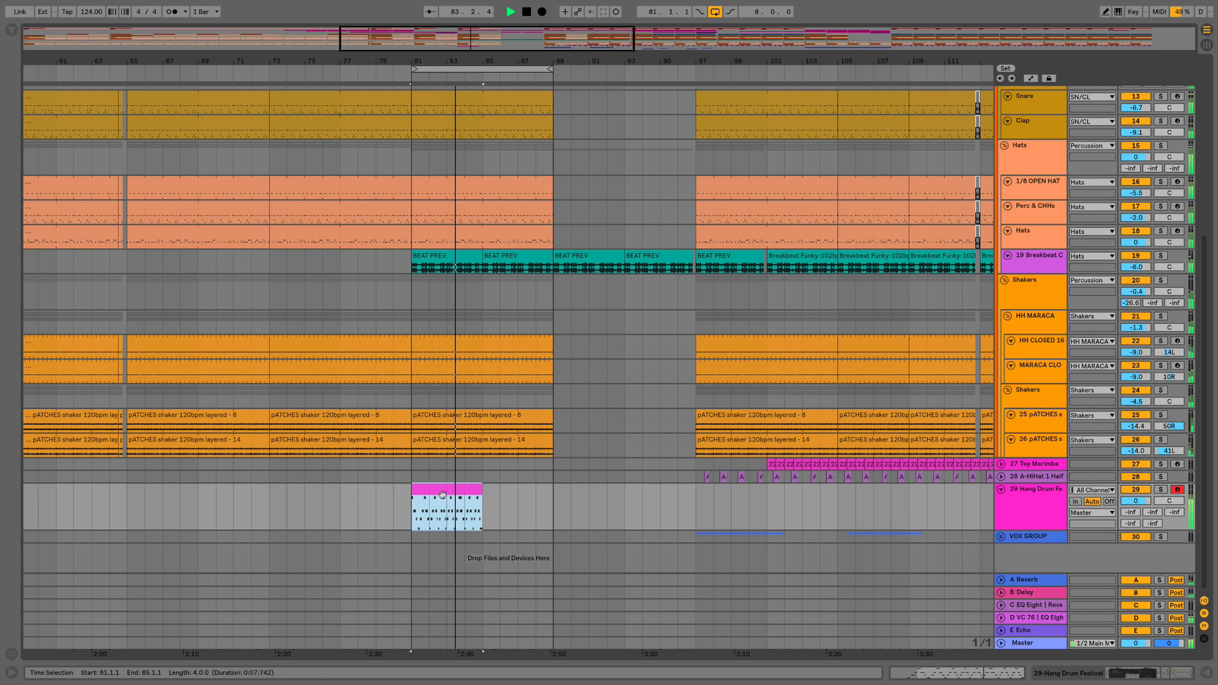
double_click(447, 509)
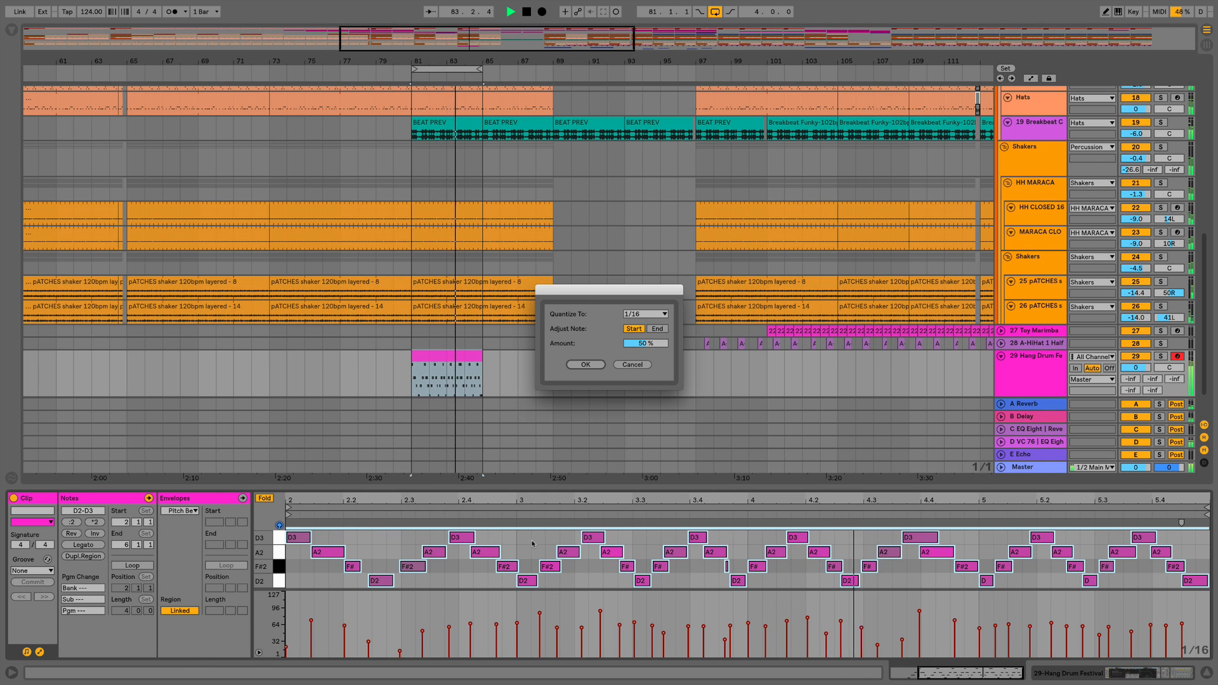
Raise the quantize amount to 100% at a 1/16 grid and apply it to the notes
left_click_drag(645, 343, 644, 326)
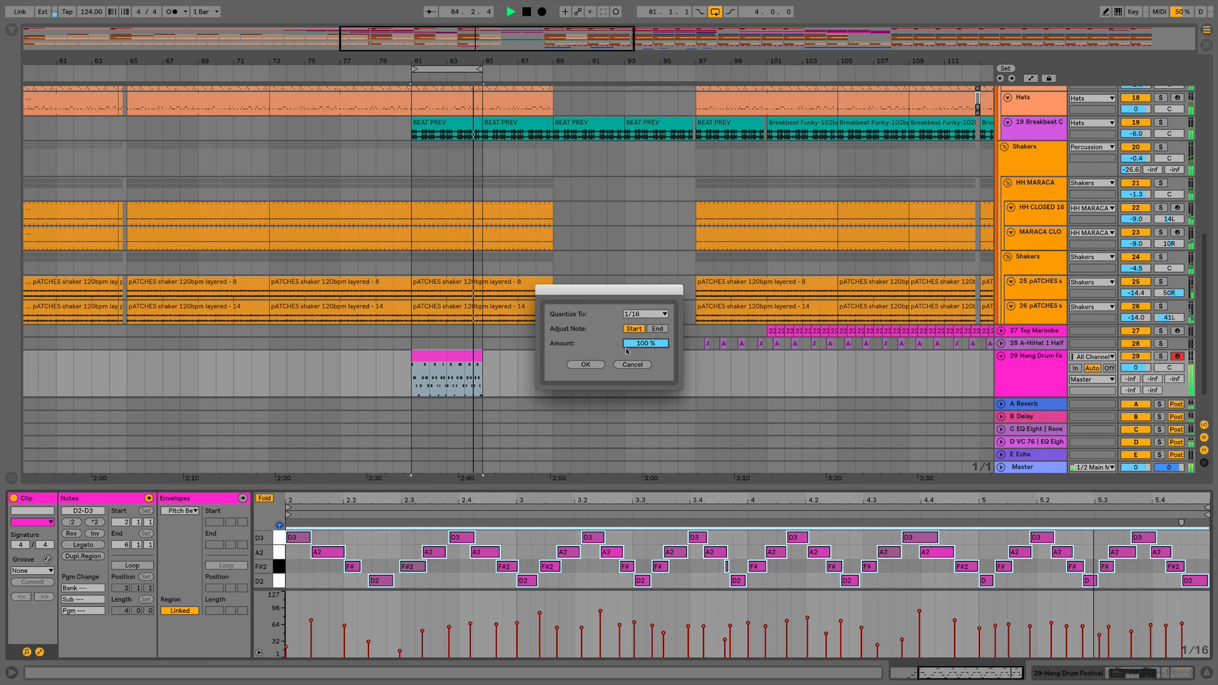
left_click(586, 364)
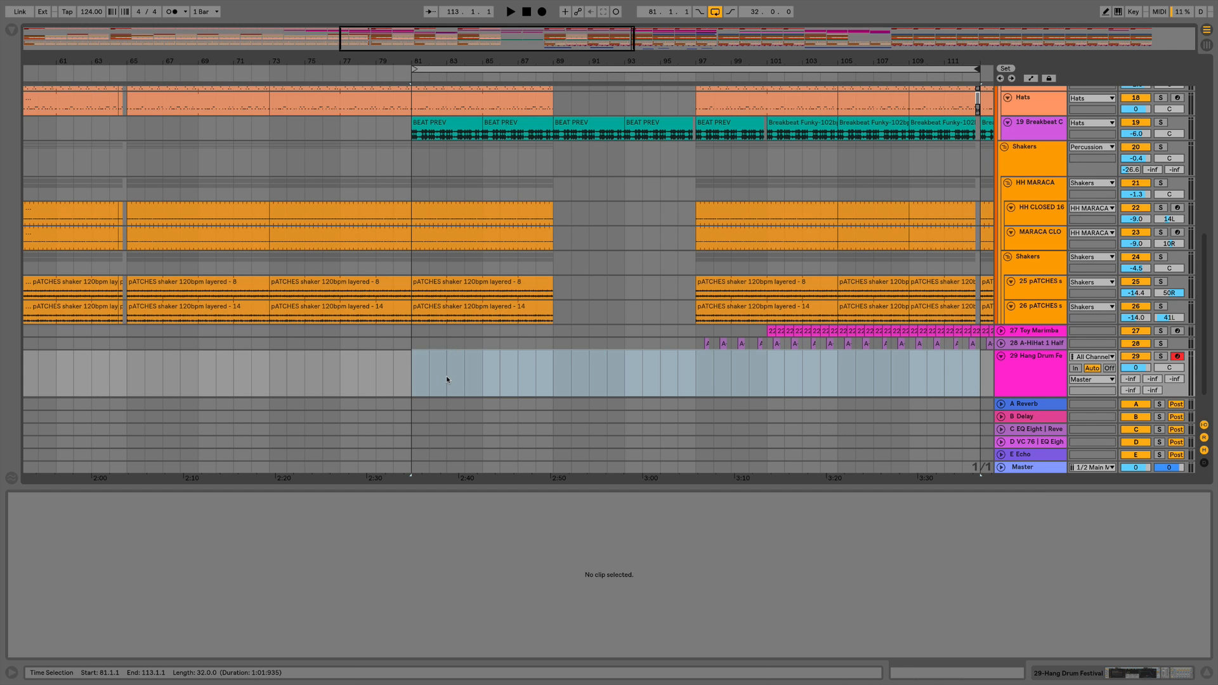
mouse_move(458, 370)
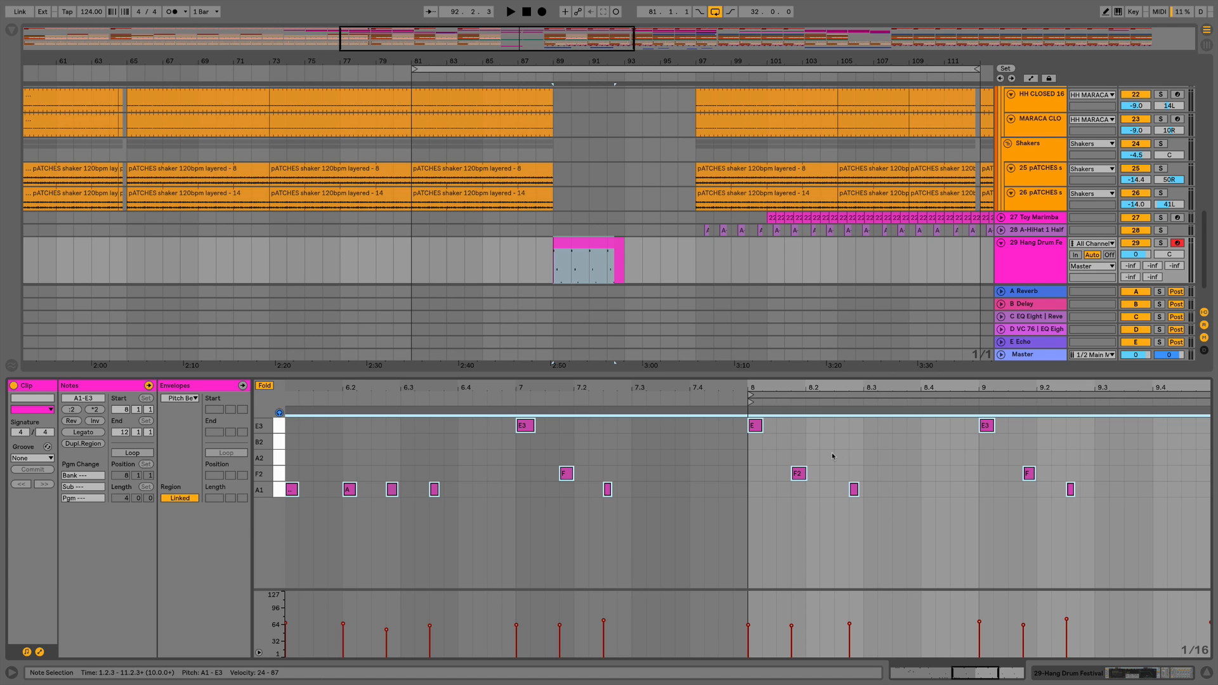
Select an F2 note in the new hang drum clip near bar 89 for nudging off-grid
left_click(796, 475)
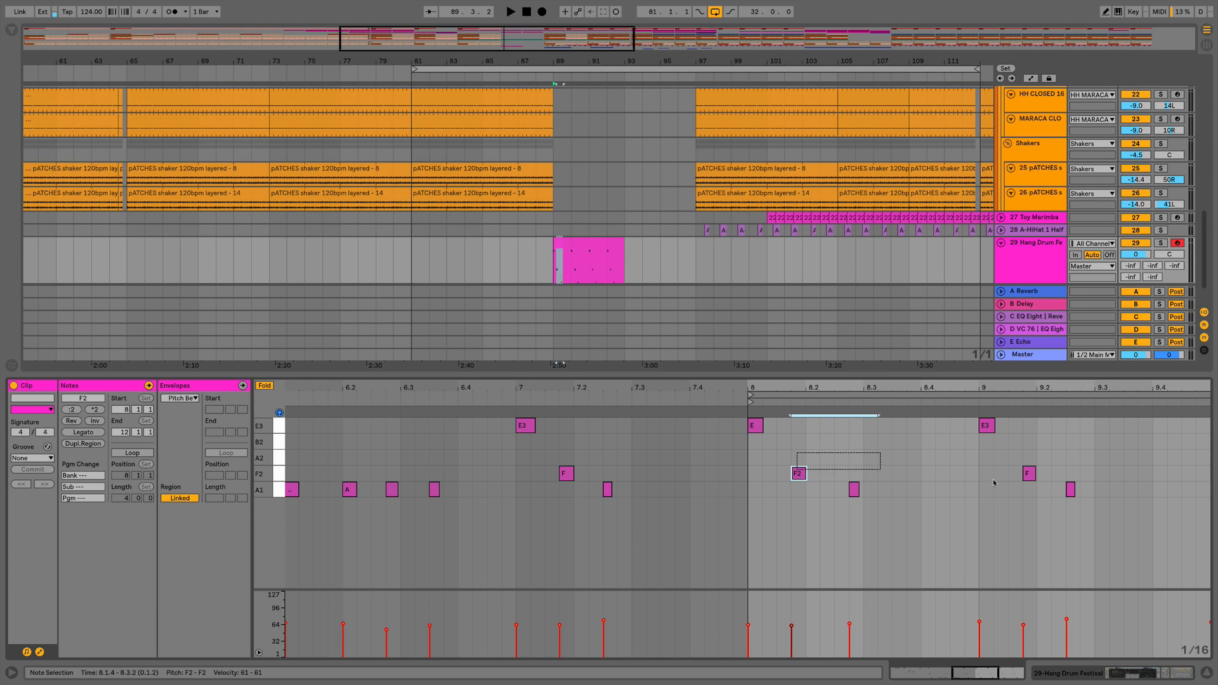